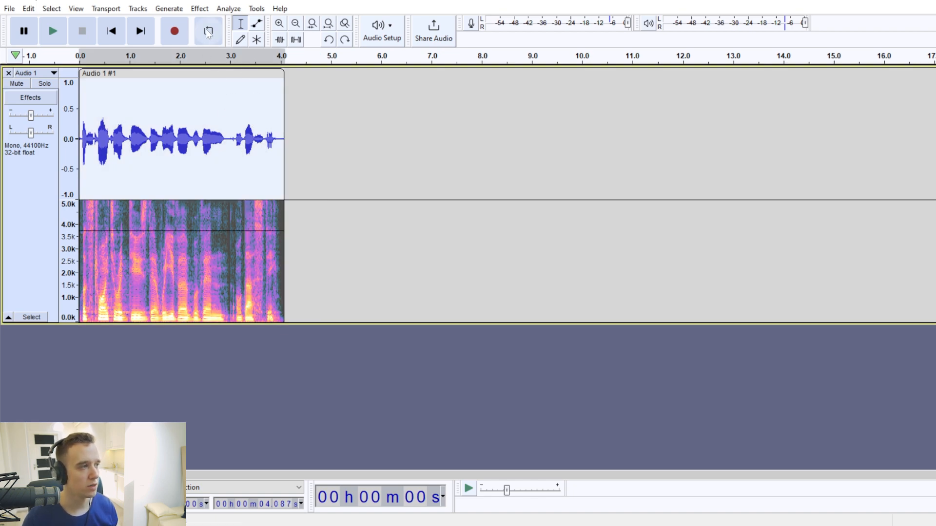
Open Filter Curve EQ from the Effect menu for the voice track
{"action": "left_click", "coordinate": [199, 8]}
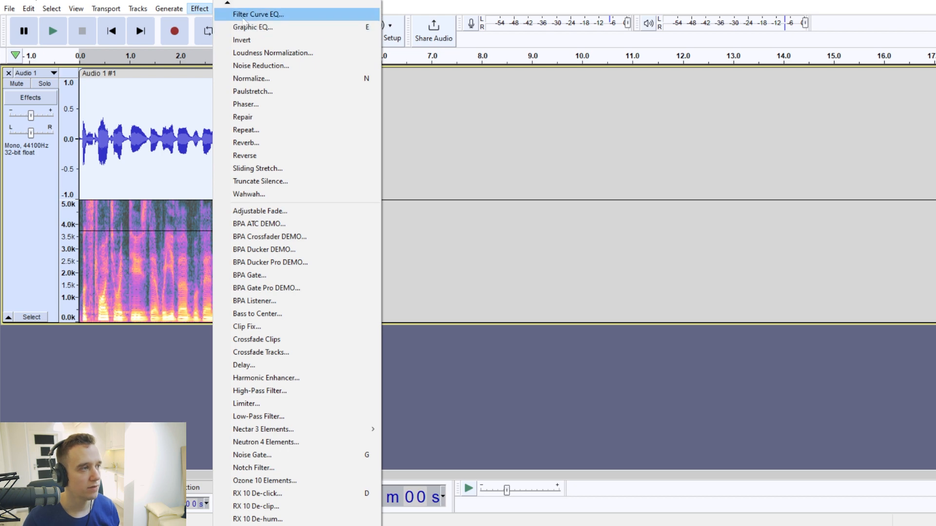
{"action": "left_click", "coordinate": [257, 13]}
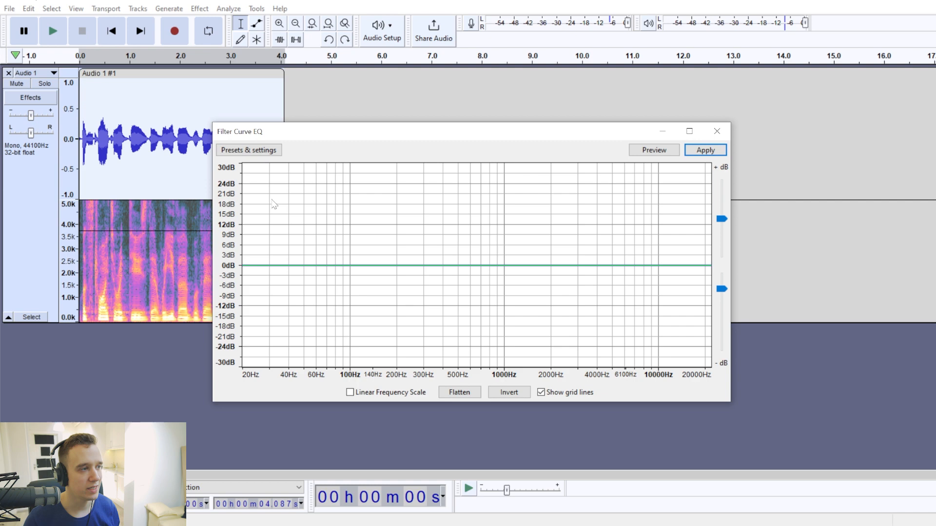
{"action": "mouse_move", "coordinate": [444, 146]}
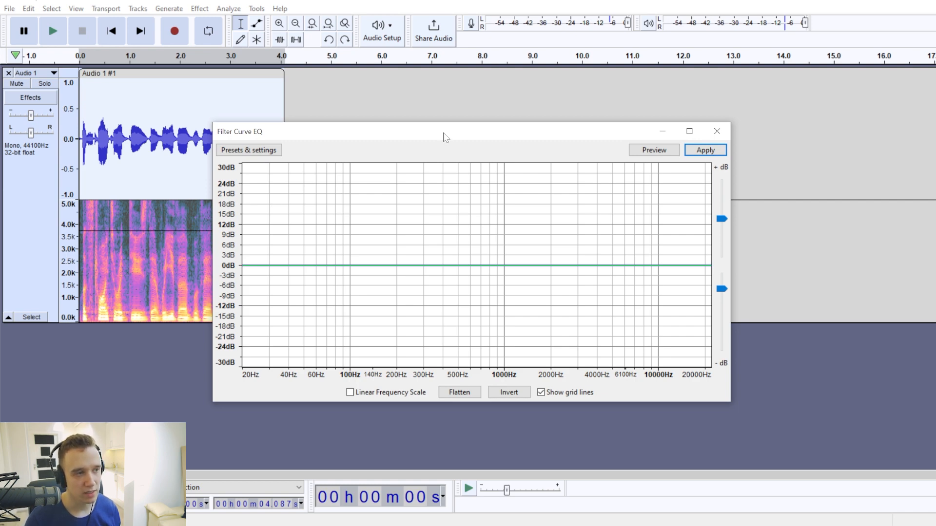
Move the Filter Curve EQ window higher on the screen
{"action": "left_click_drag", "start_coordinate": [445, 132], "coordinate": [455, 86]}
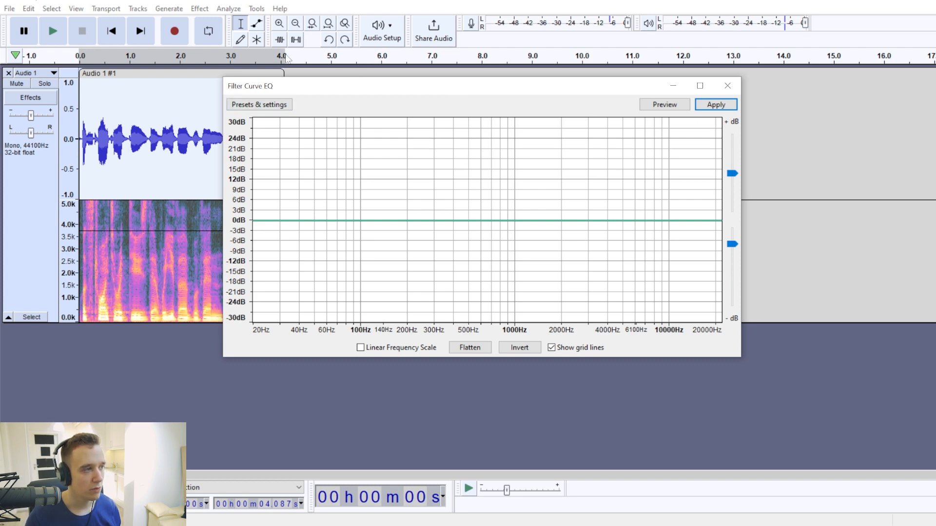
{"action": "mouse_move", "coordinate": [348, 189]}
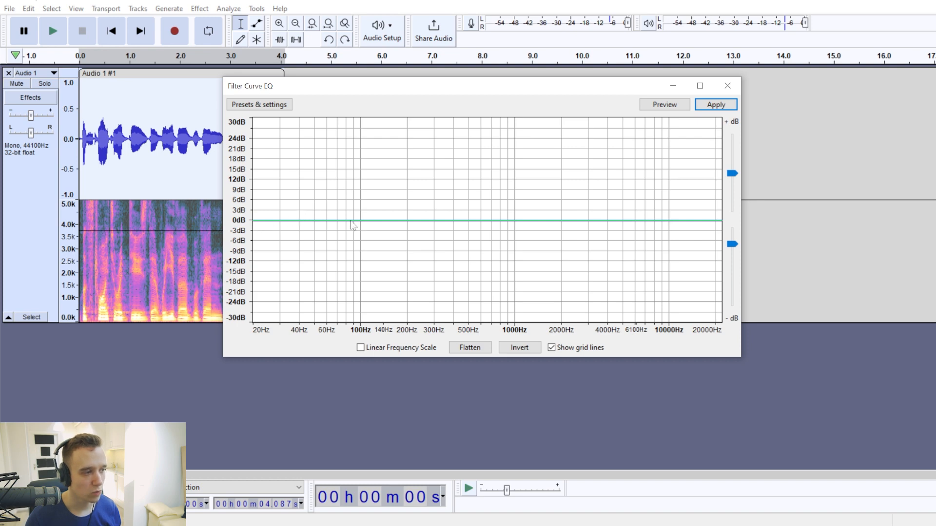
{"action": "mouse_move", "coordinate": [294, 217]}
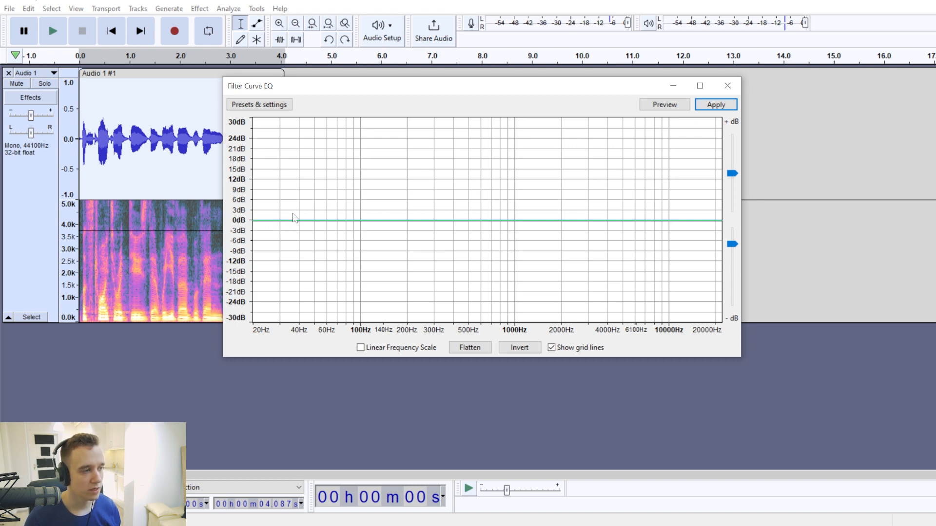
{"action": "mouse_move", "coordinate": [595, 242]}
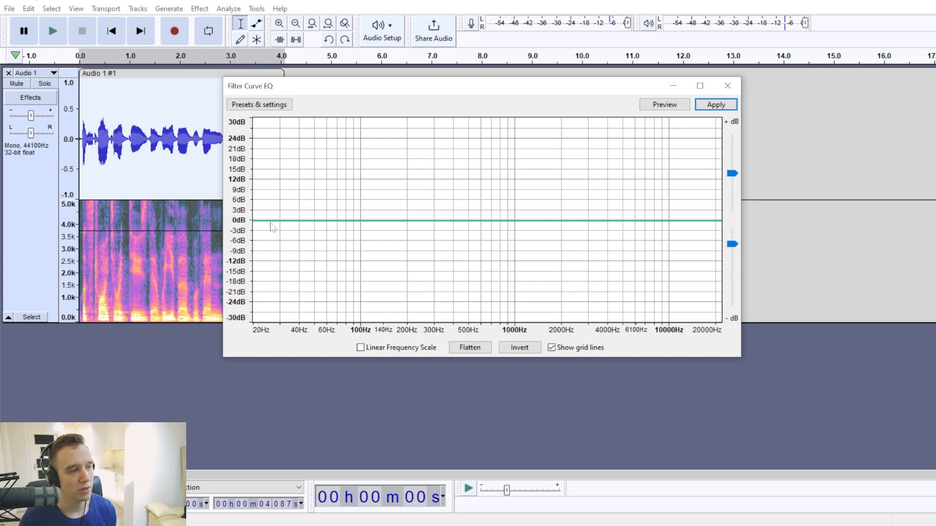
{"action": "mouse_move", "coordinate": [382, 229]}
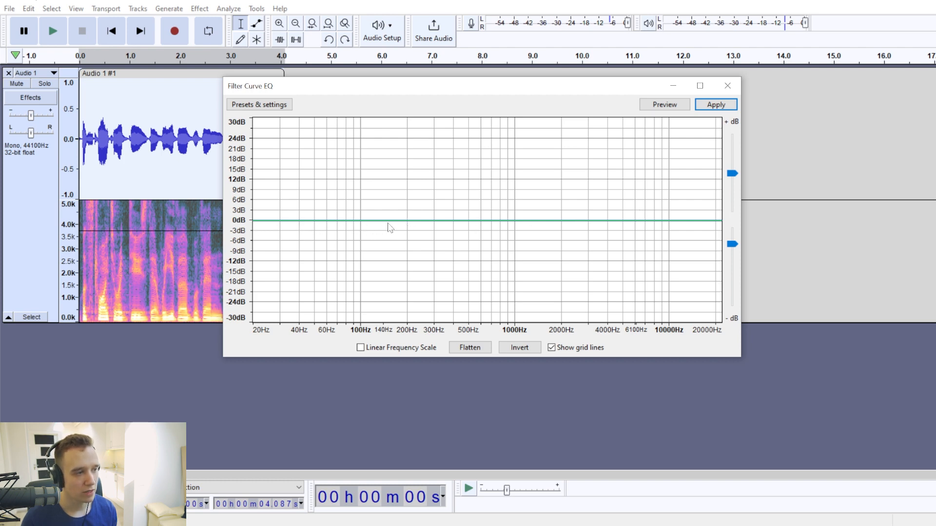
{"action": "mouse_move", "coordinate": [343, 221]}
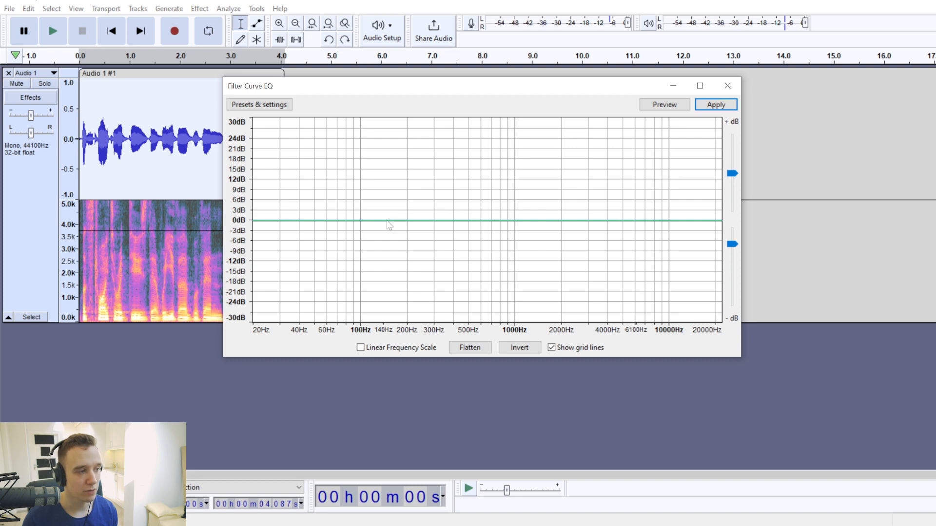
{"action": "mouse_move", "coordinate": [691, 229]}
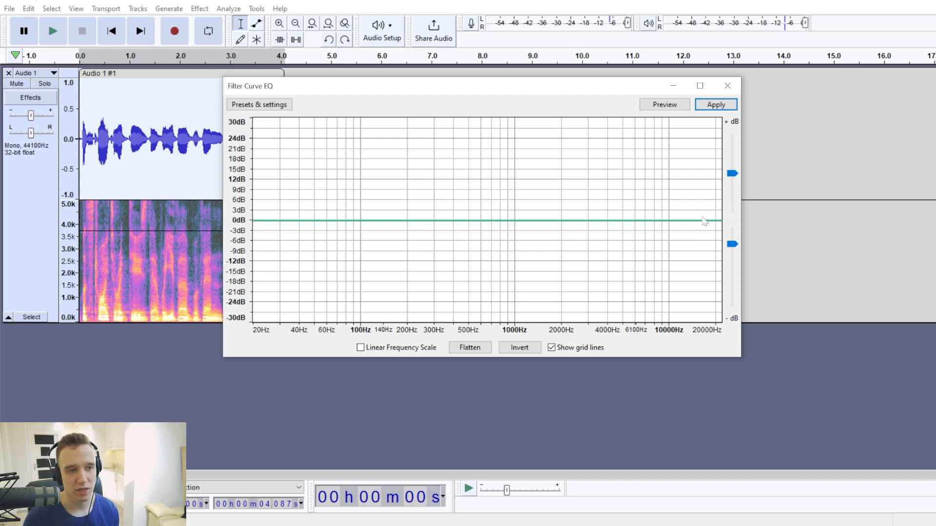
{"action": "mouse_move", "coordinate": [682, 226]}
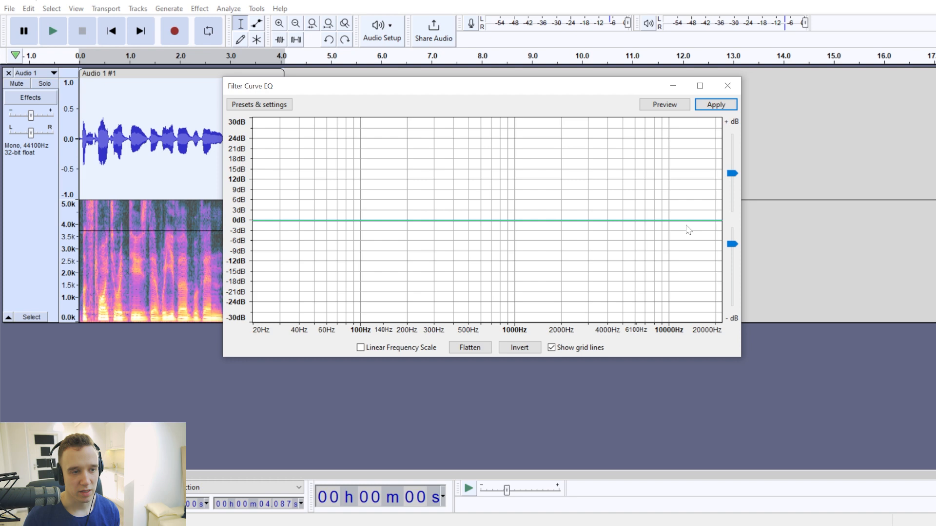
{"action": "mouse_move", "coordinate": [668, 233]}
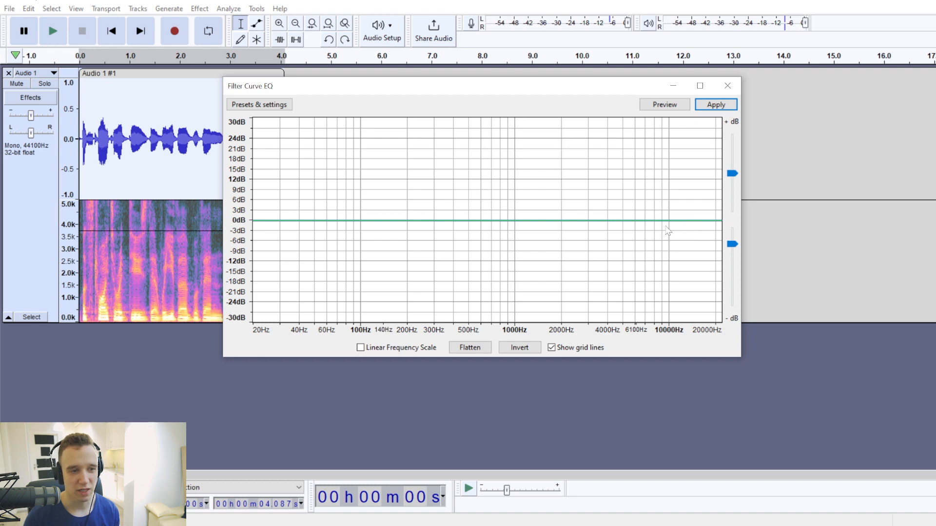
{"action": "mouse_move", "coordinate": [401, 213]}
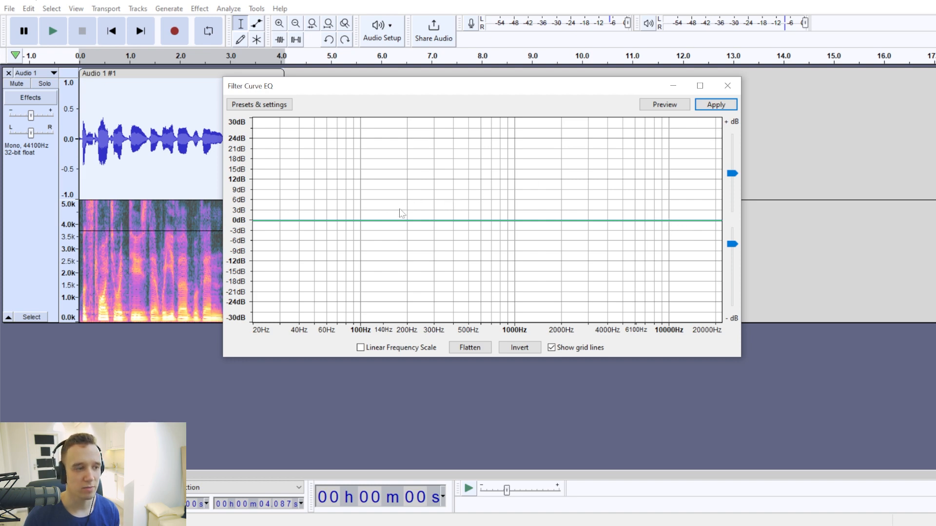
{"action": "mouse_move", "coordinate": [502, 165]}
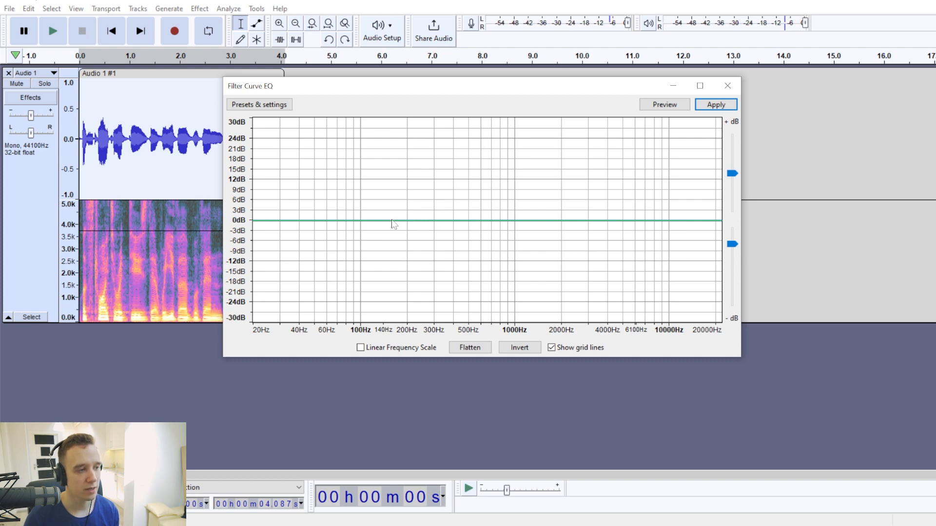
{"action": "mouse_move", "coordinate": [598, 229]}
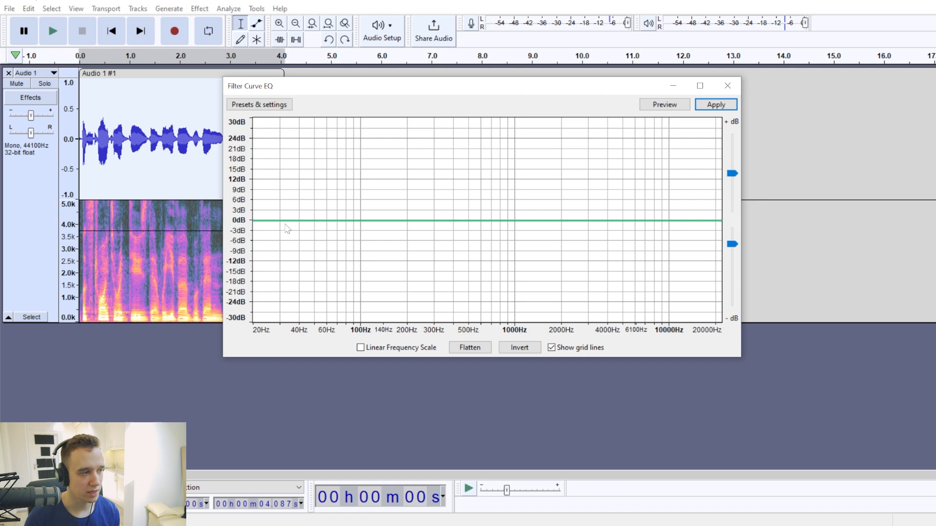
{"action": "mouse_move", "coordinate": [263, 231]}
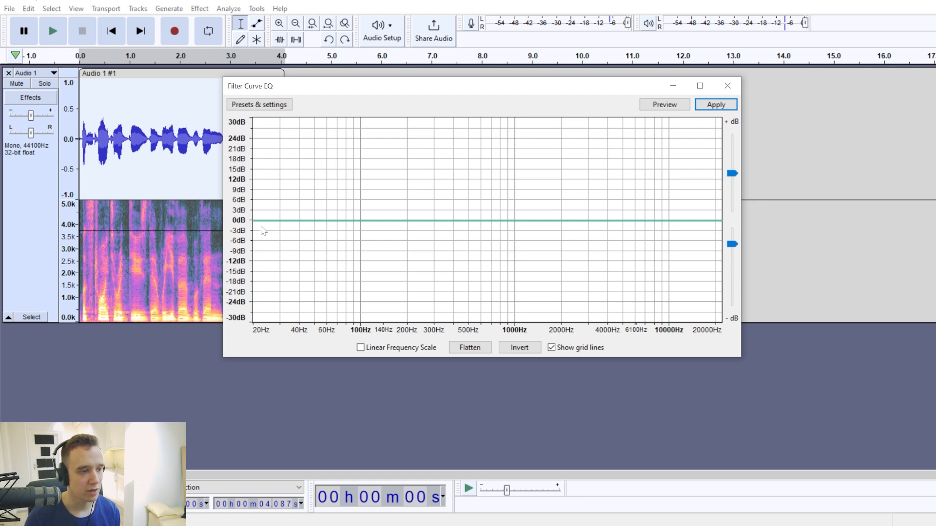
{"action": "mouse_move", "coordinate": [269, 229]}
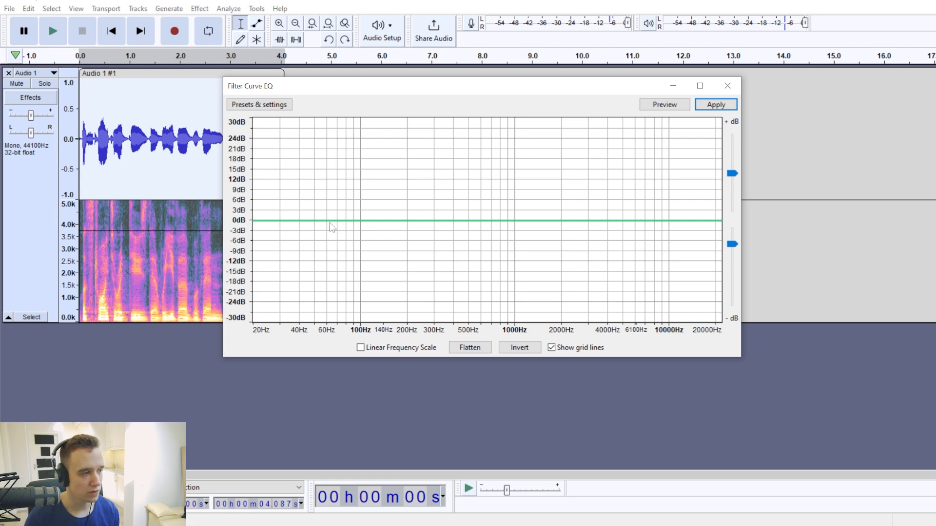
{"action": "mouse_move", "coordinate": [432, 229]}
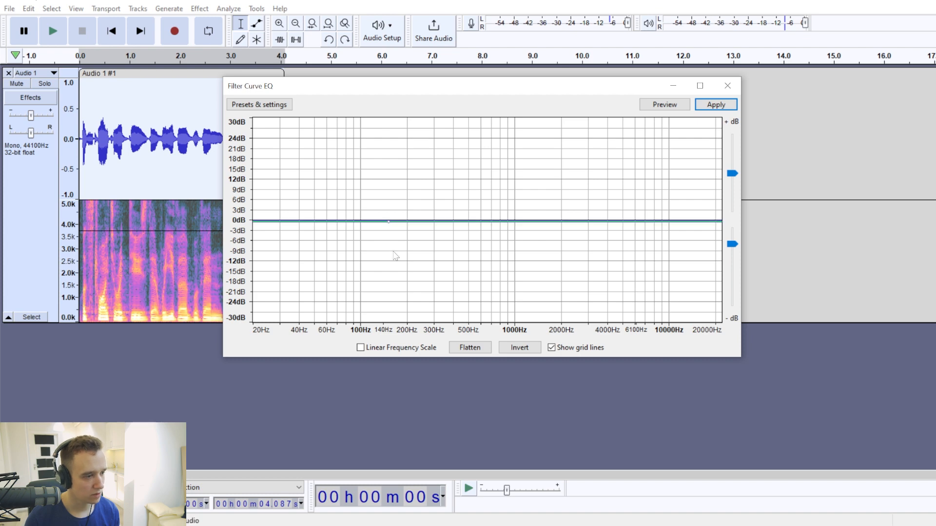
{"action": "mouse_move", "coordinate": [372, 271]}
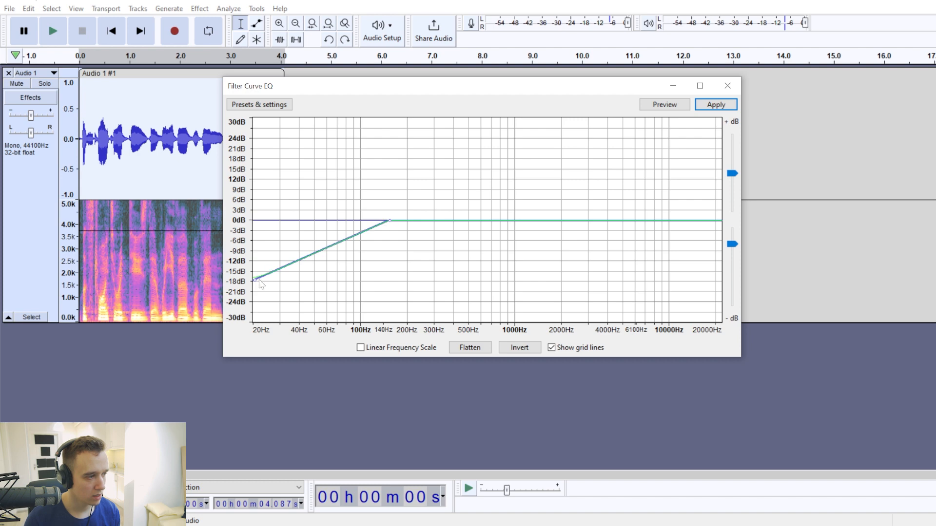
Drag the curve's low end down to -30 dB near 40 Hz
{"action": "left_click_drag", "start_coordinate": [257, 281], "coordinate": [301, 311]}
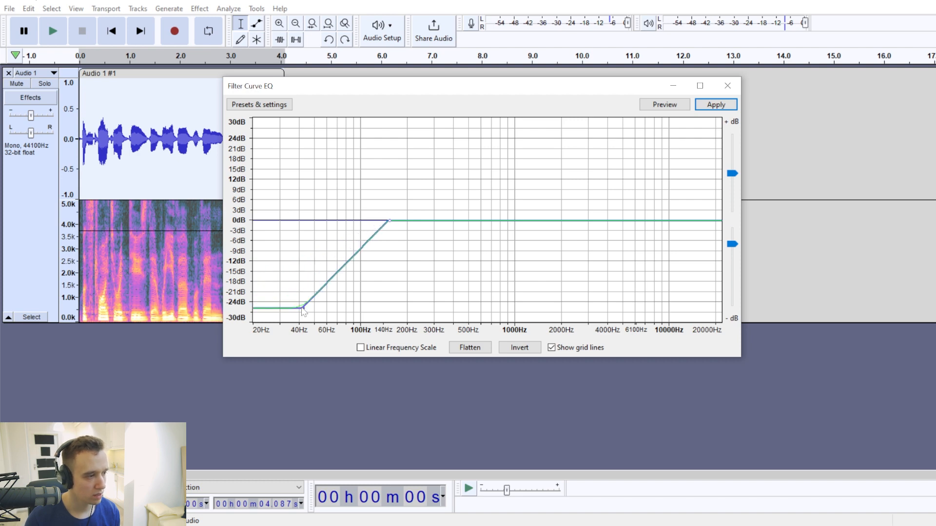
{"action": "left_click_drag", "start_coordinate": [301, 309], "coordinate": [301, 319]}
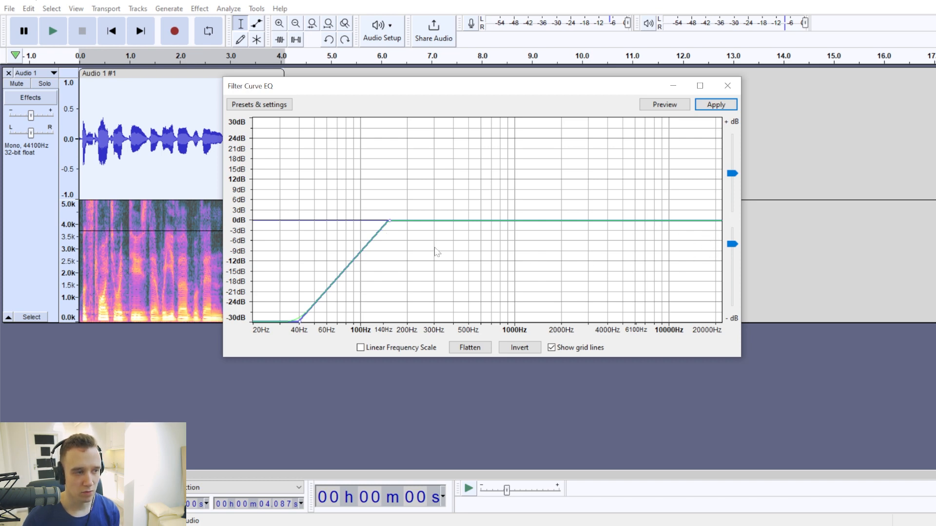
{"action": "mouse_move", "coordinate": [713, 222]}
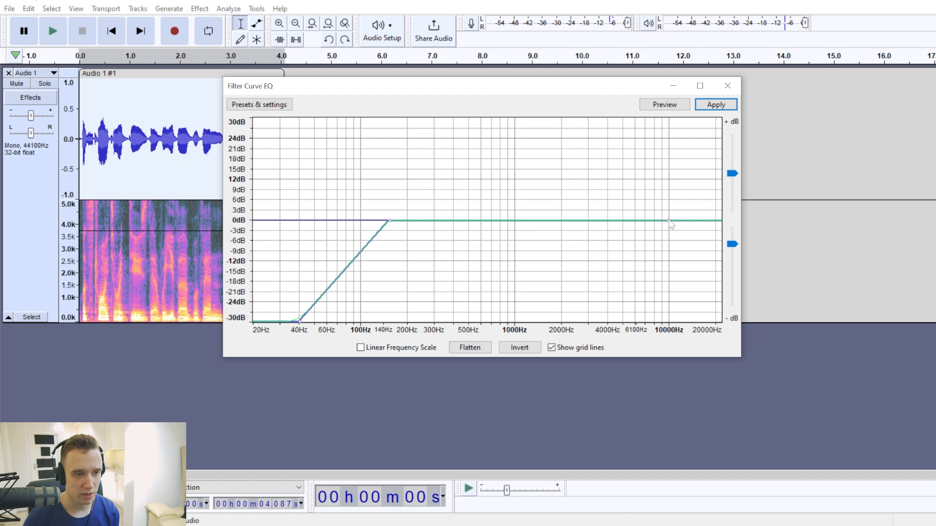
{"action": "mouse_move", "coordinate": [692, 226]}
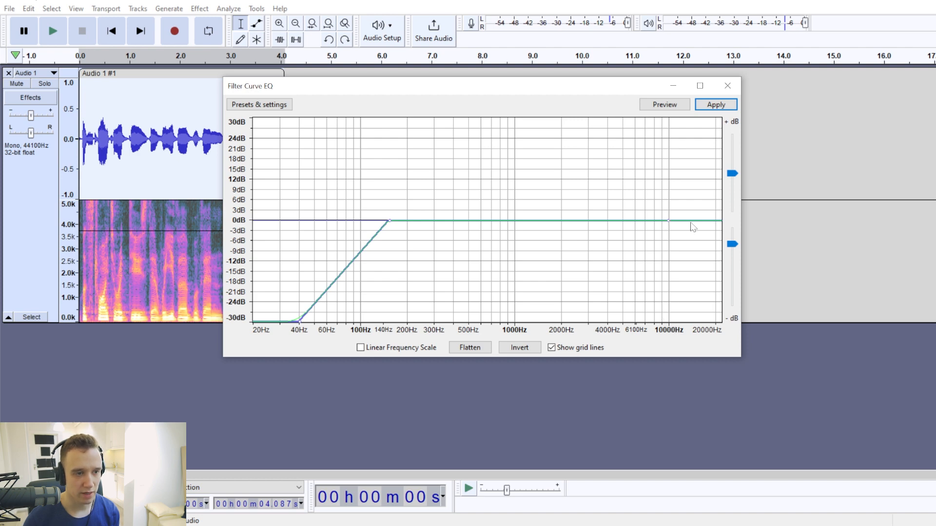
{"action": "mouse_move", "coordinate": [718, 333]}
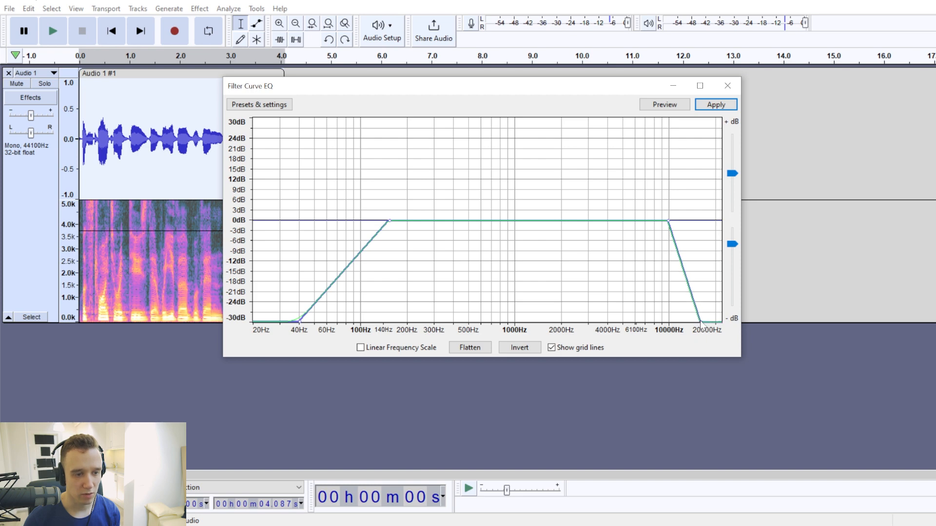
{"action": "mouse_move", "coordinate": [330, 90]}
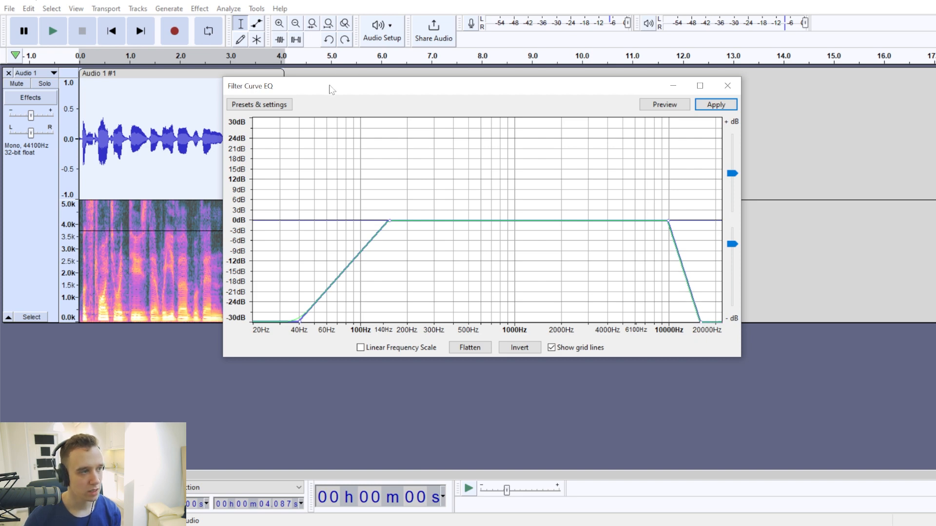
Shift the equalizer dialog slightly to the left
{"action": "left_click_drag", "start_coordinate": [332, 86], "coordinate": [324, 85]}
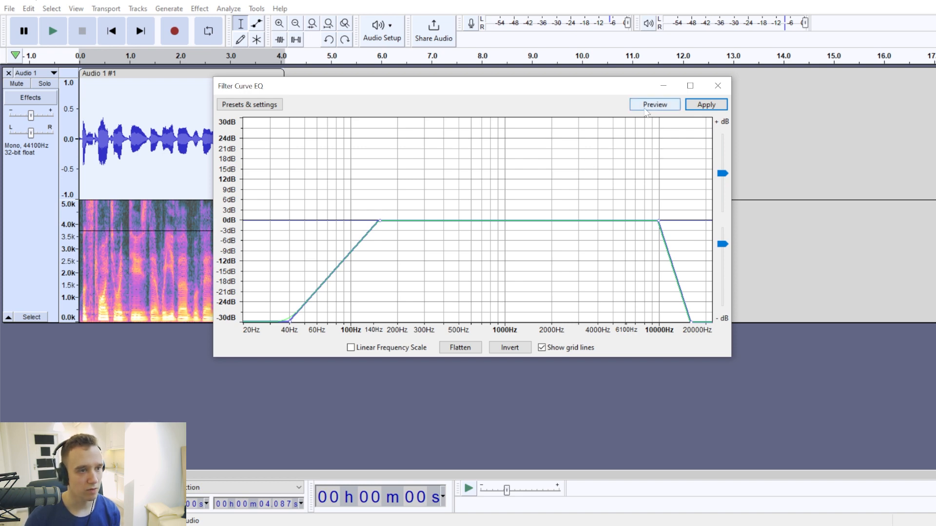
Apply the band-pass EQ curve and select the entire voice clip
{"action": "left_click", "coordinate": [707, 104]}
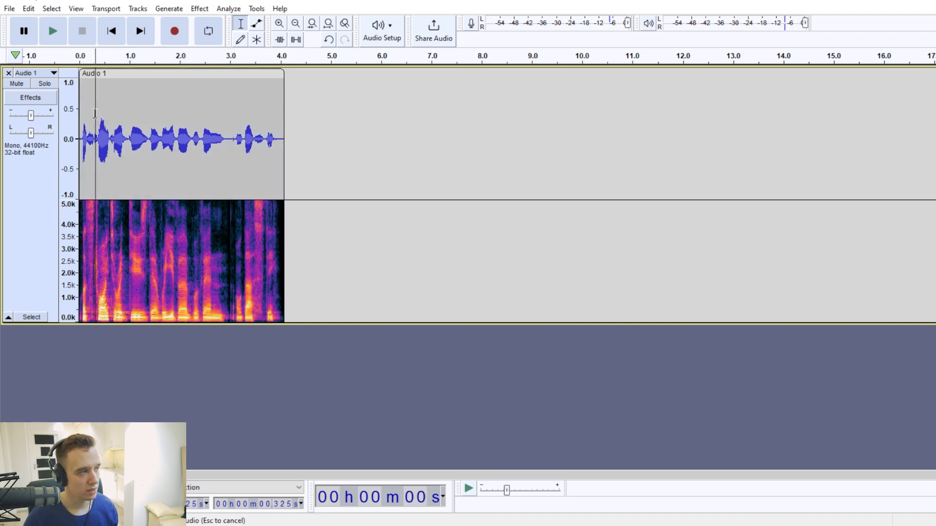
{"action": "mouse_move", "coordinate": [86, 114]}
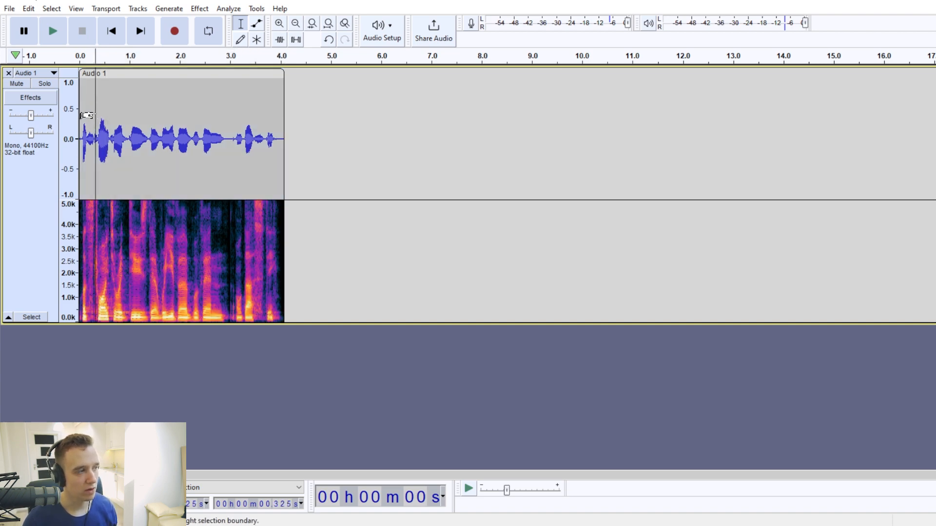
{"action": "left_click", "coordinate": [52, 30]}
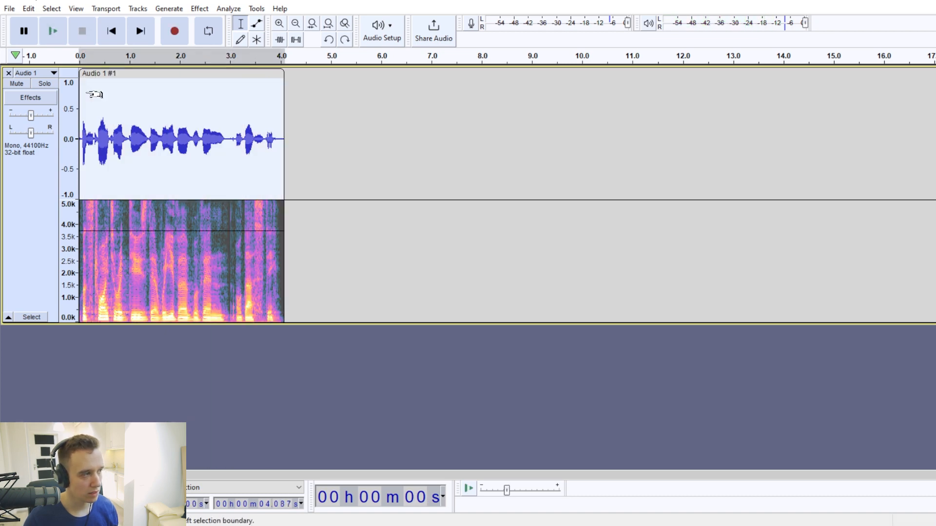
{"action": "left_click", "coordinate": [53, 30]}
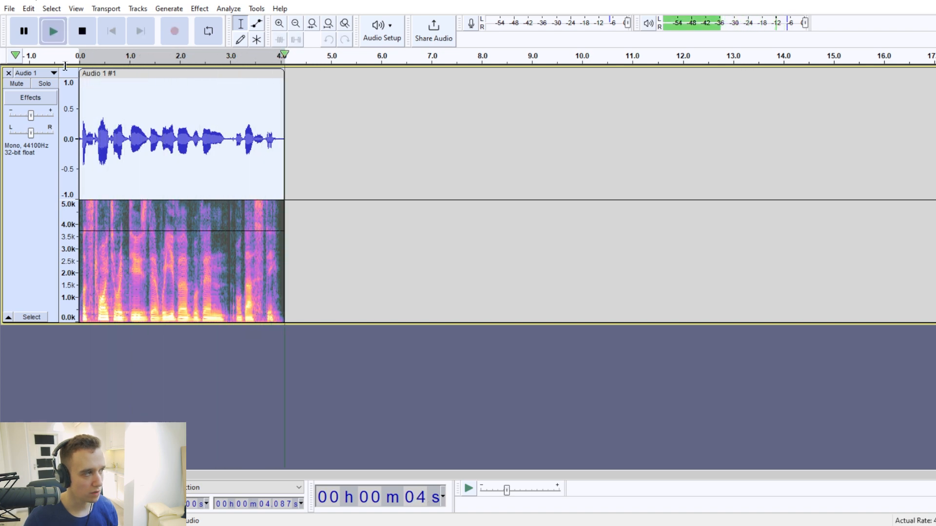
{"action": "left_click", "coordinate": [27, 8]}
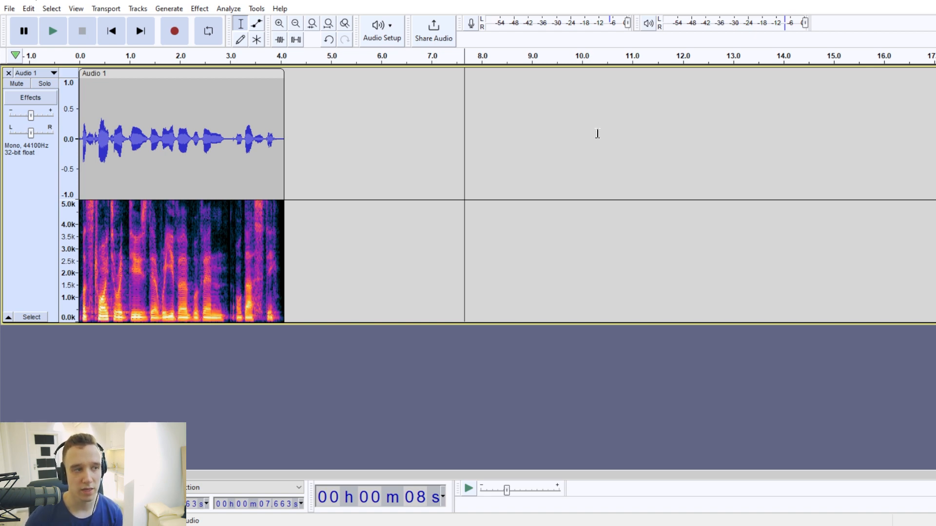
{"action": "mouse_move", "coordinate": [465, 107]}
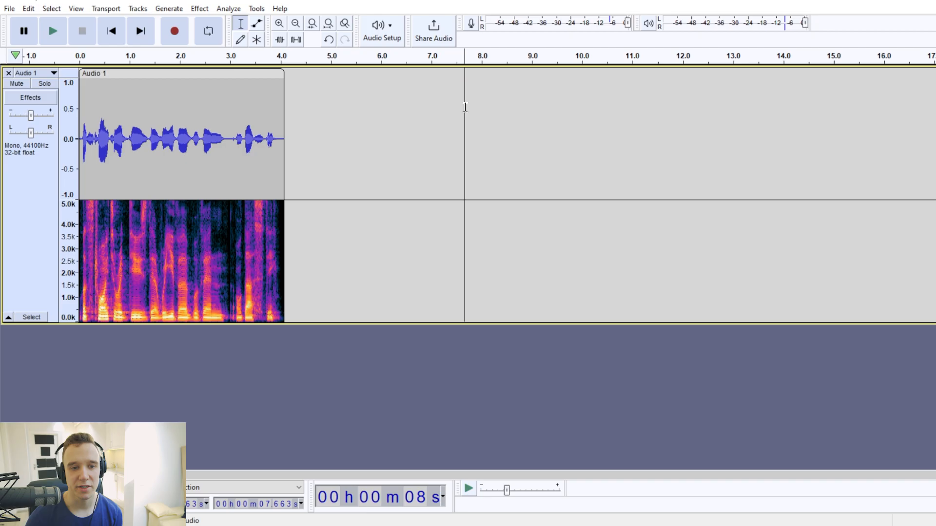